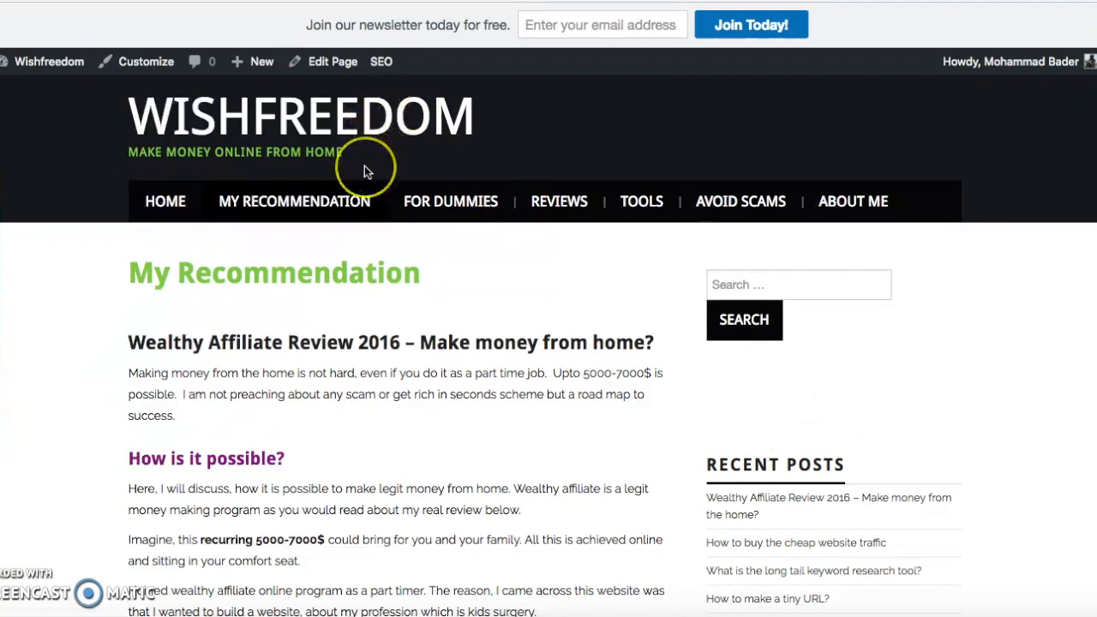
{"action": "mouse_move", "coordinate": [781, 300]}
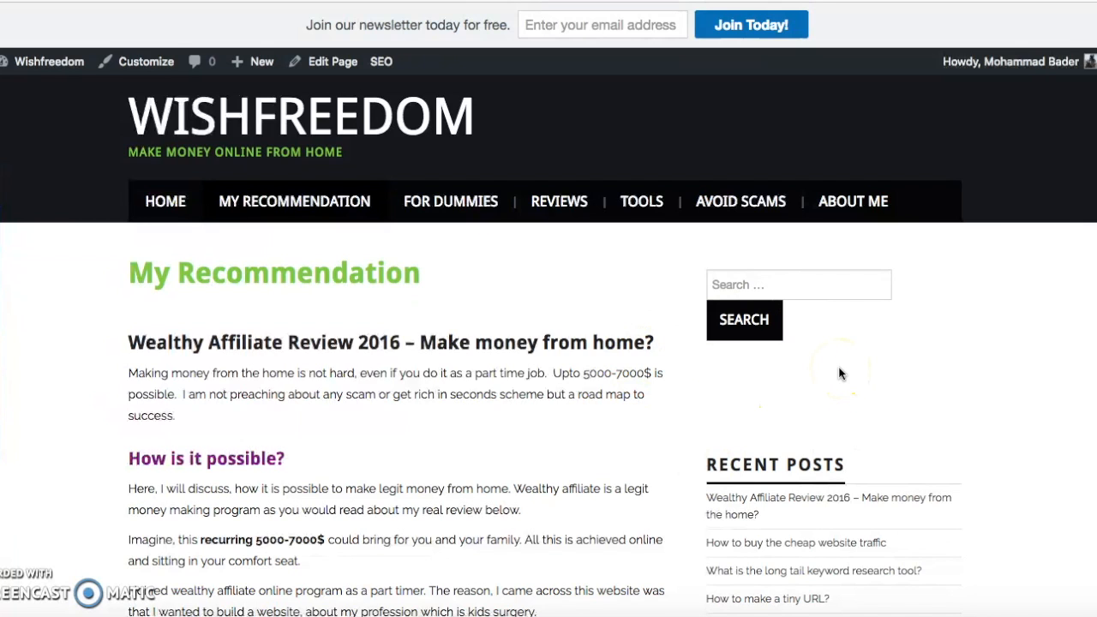
{"action": "mouse_move", "coordinate": [838, 372]}
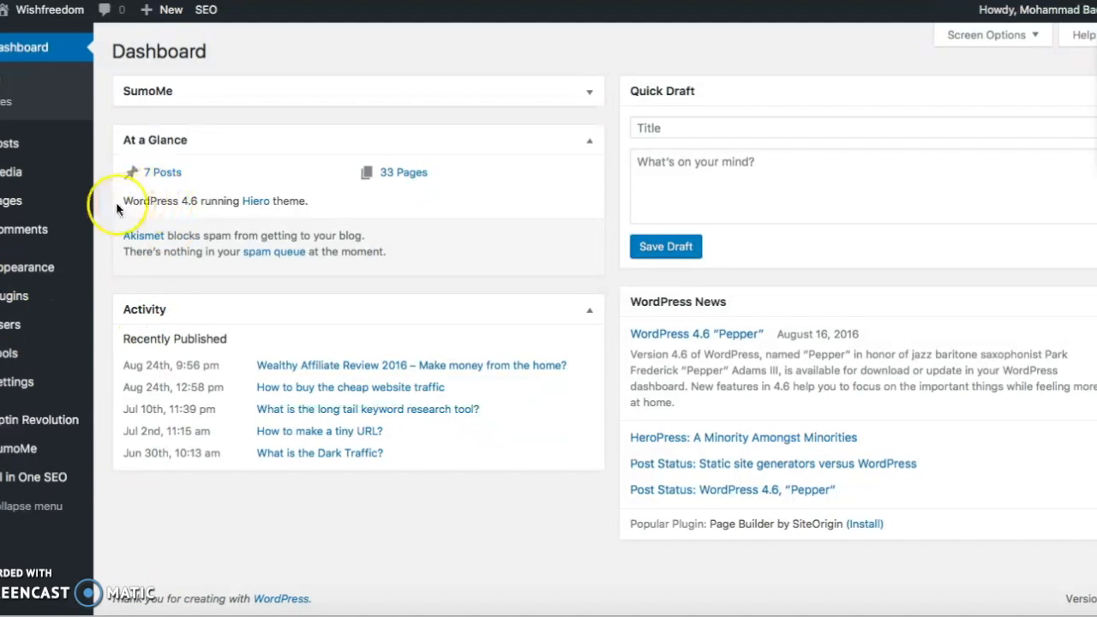
{"action": "mouse_move", "coordinate": [24, 274]}
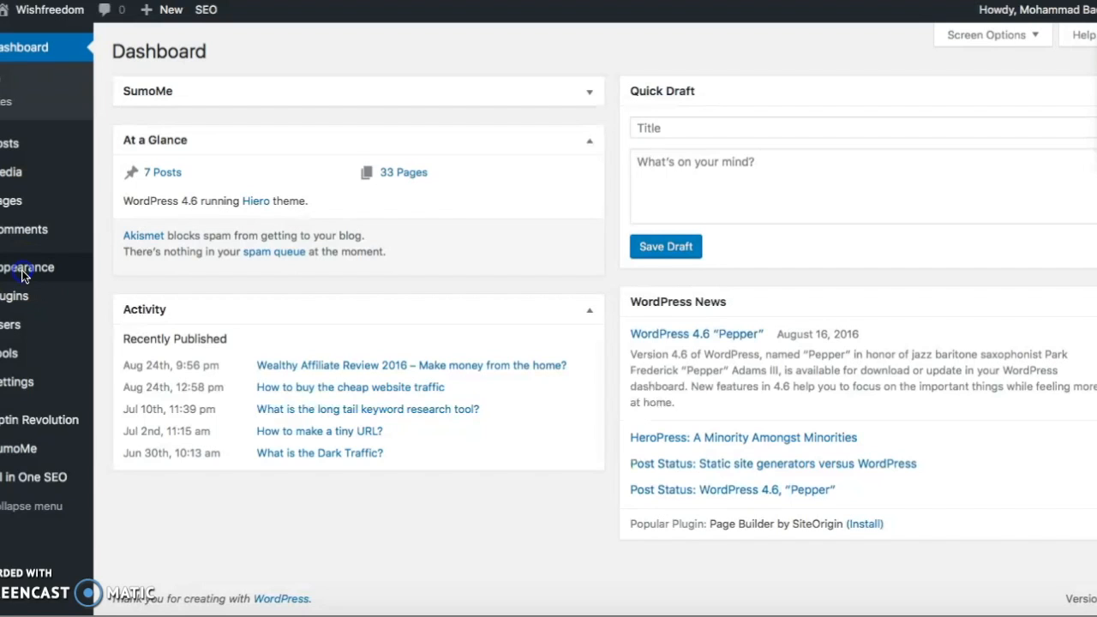
Step: Open Appearance to reach the Themes page showing Hiero as active
{"action": "left_click", "coordinate": [25, 266]}
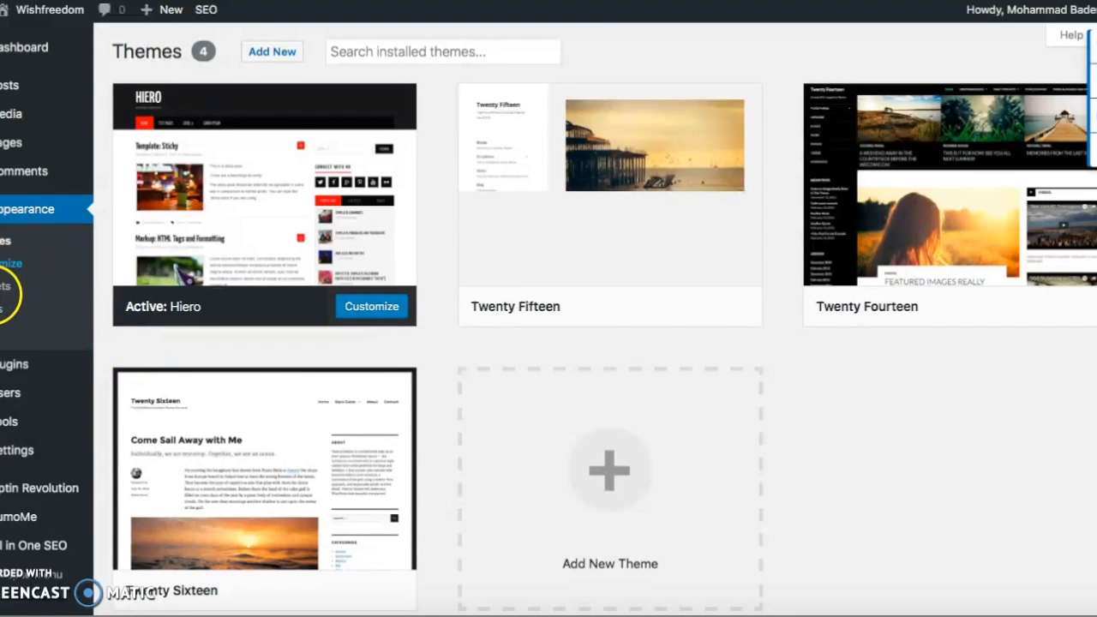
Step: Add an empty Text widget to the Sidebar from the Widgets screen
{"action": "left_click", "coordinate": [6, 286]}
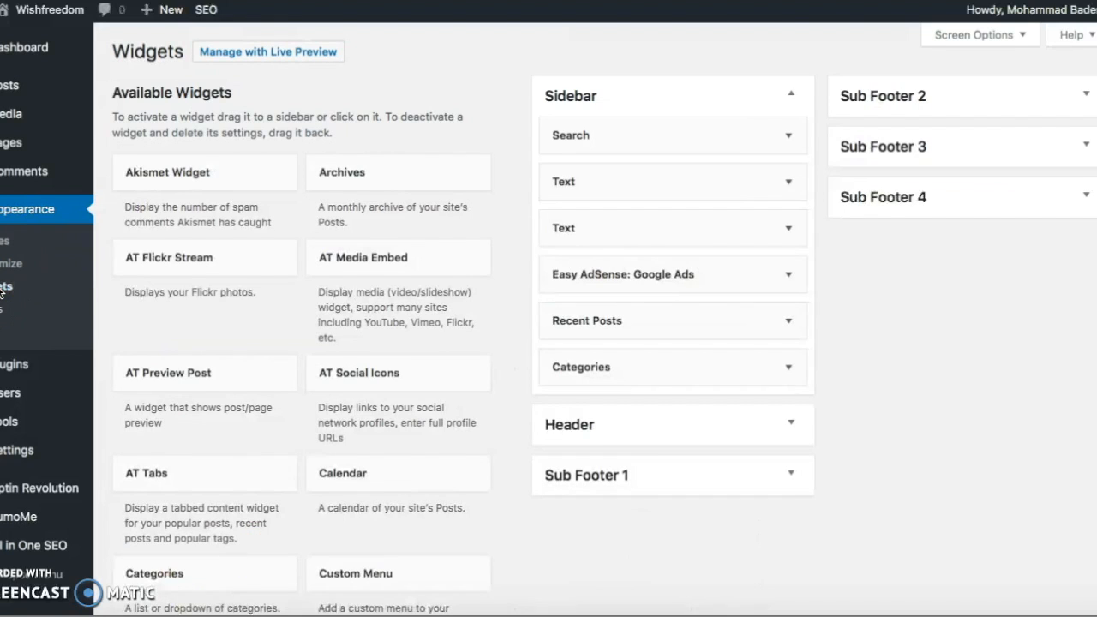
{"action": "scroll", "scroll_direction": "down", "scroll_amount": 3}
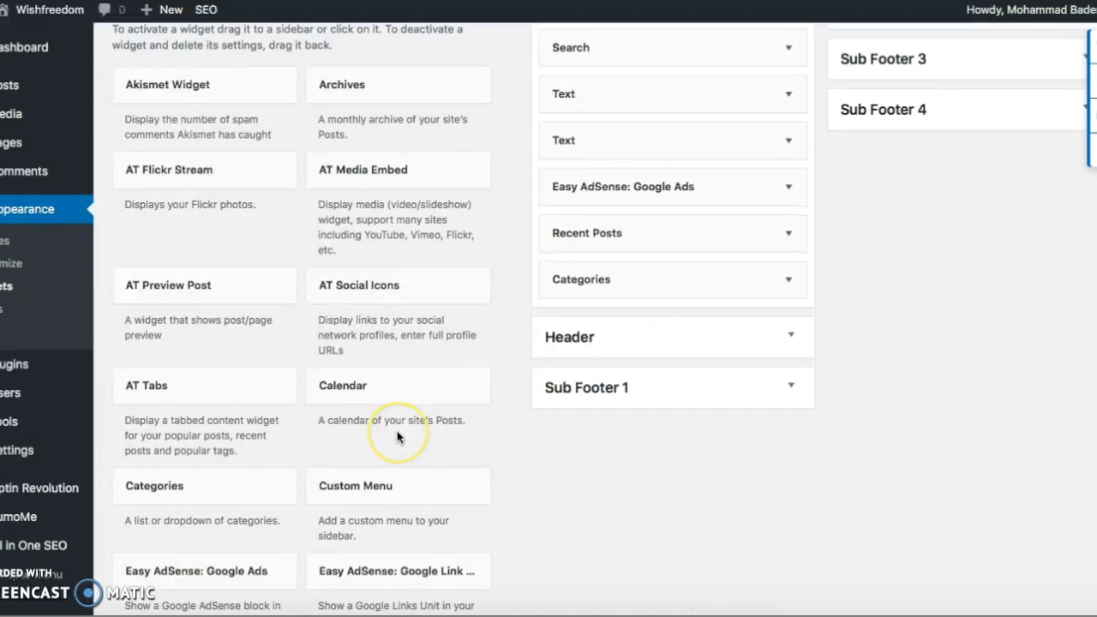
{"action": "scroll", "scroll_direction": "down", "scroll_amount": 3}
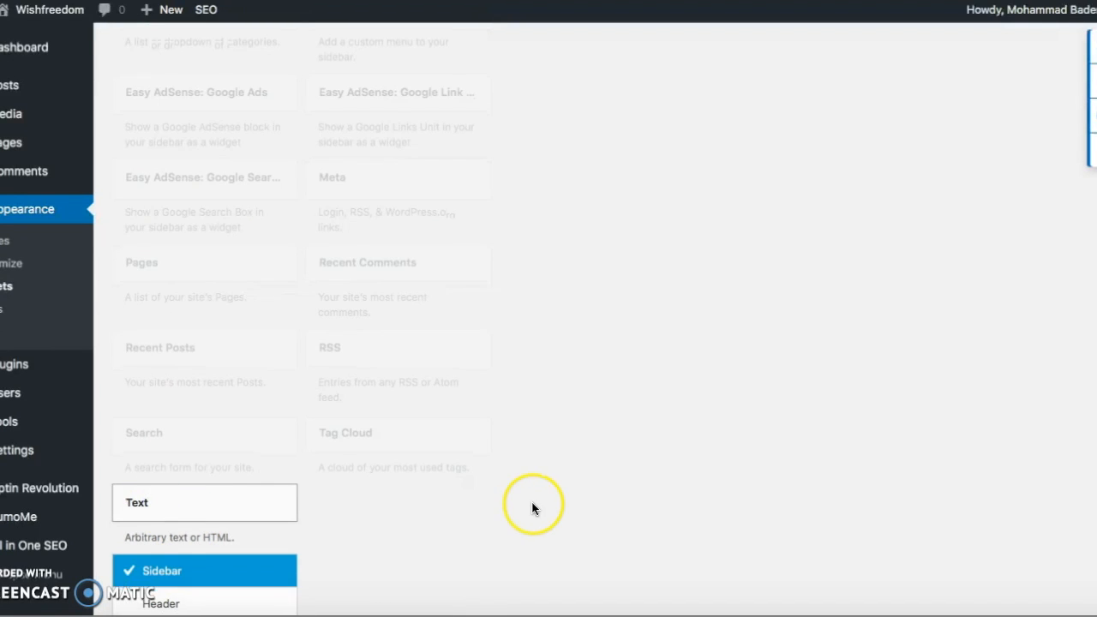
{"action": "left_click", "coordinate": [204, 502]}
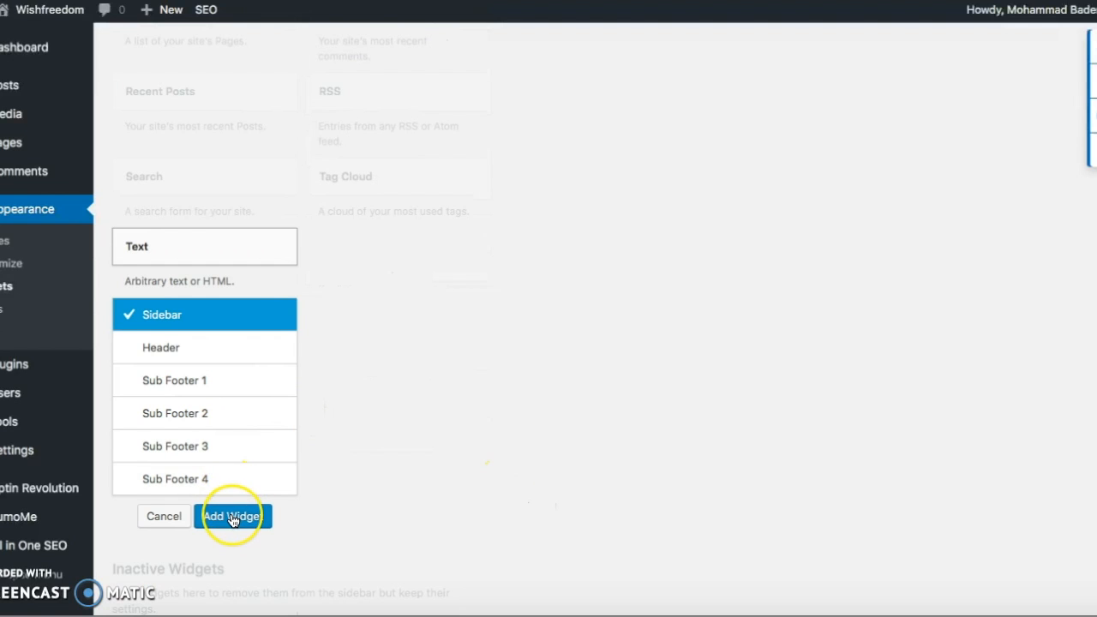
{"action": "left_click", "coordinate": [232, 516]}
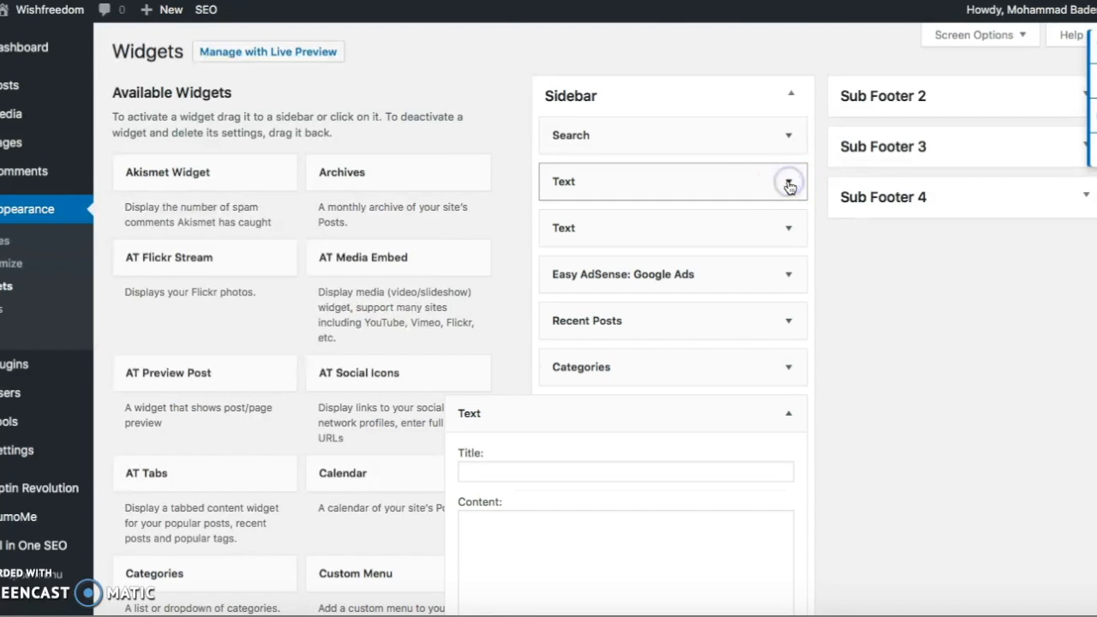
{"action": "mouse_move", "coordinate": [792, 233]}
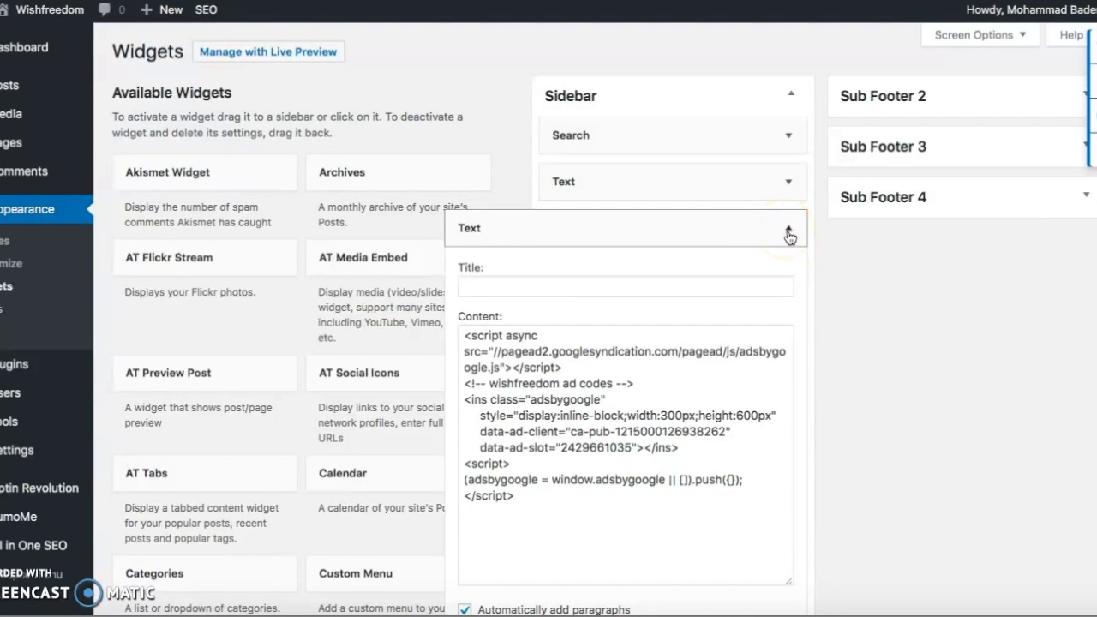
Step: Inspect the Sidebar Text widget with AdSense code, then delete the new empty Text widget
{"action": "left_click", "coordinate": [789, 233]}
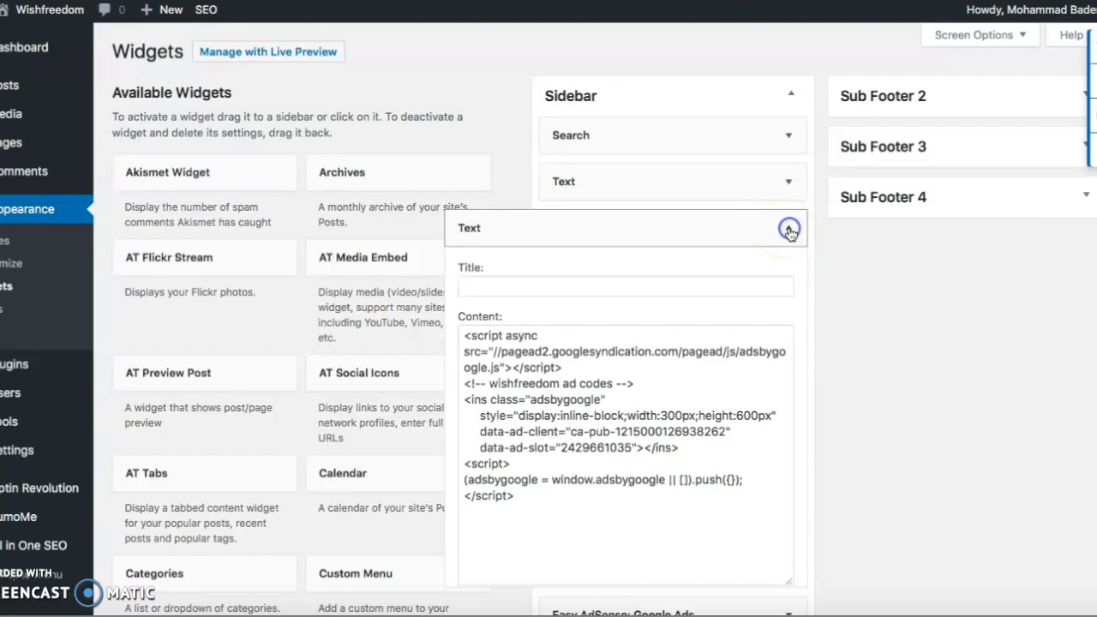
{"action": "left_click", "coordinate": [788, 229]}
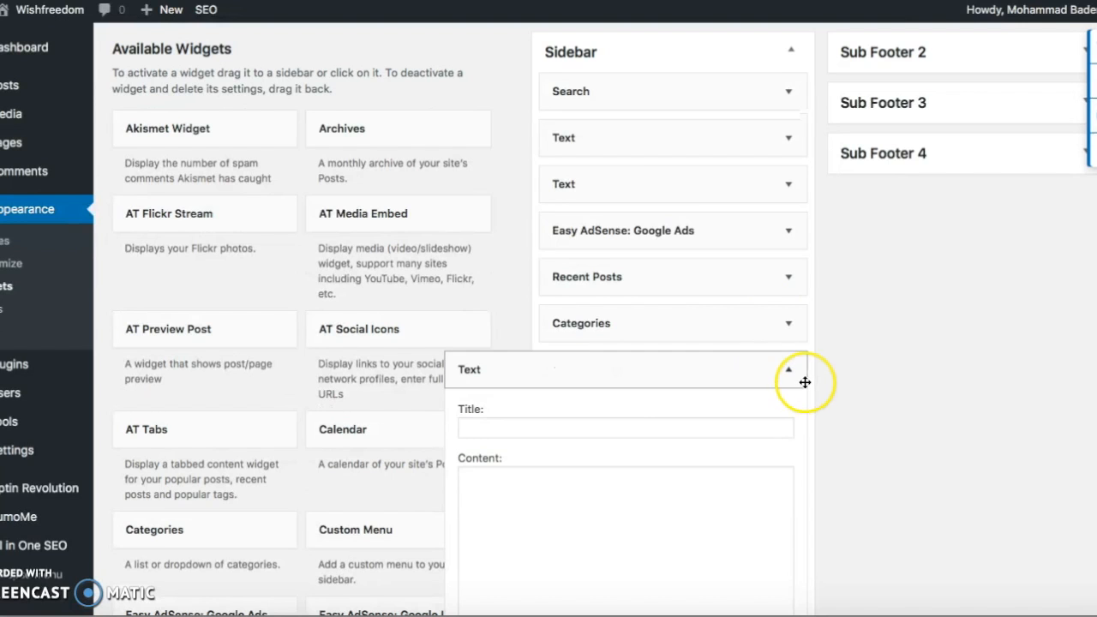
{"action": "scroll", "scroll_direction": "down", "scroll_amount": 3}
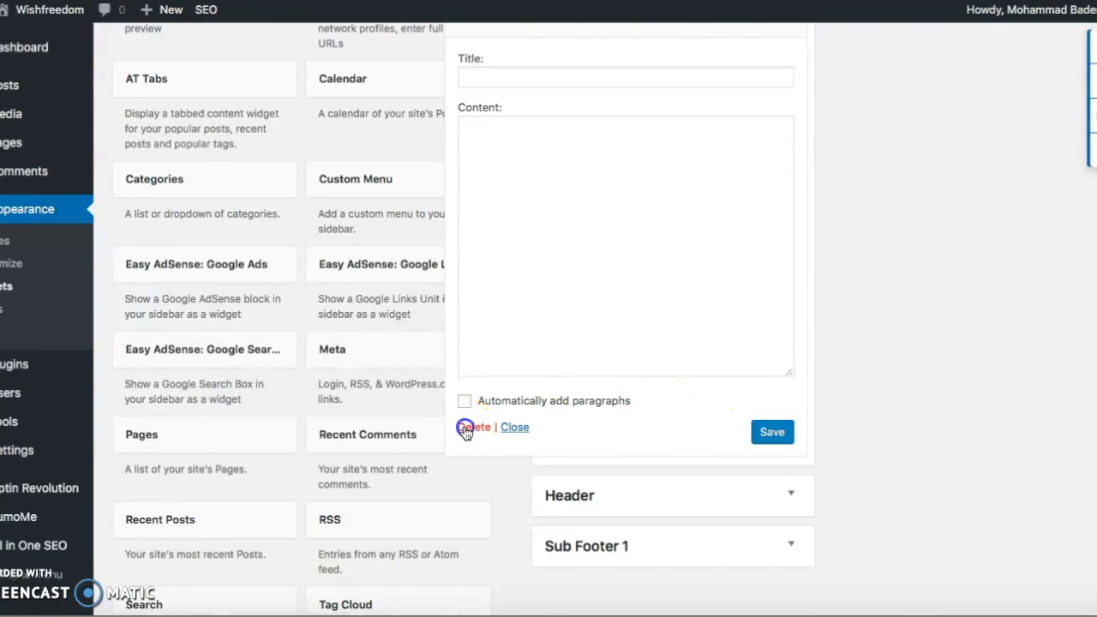
{"action": "left_click", "coordinate": [474, 427]}
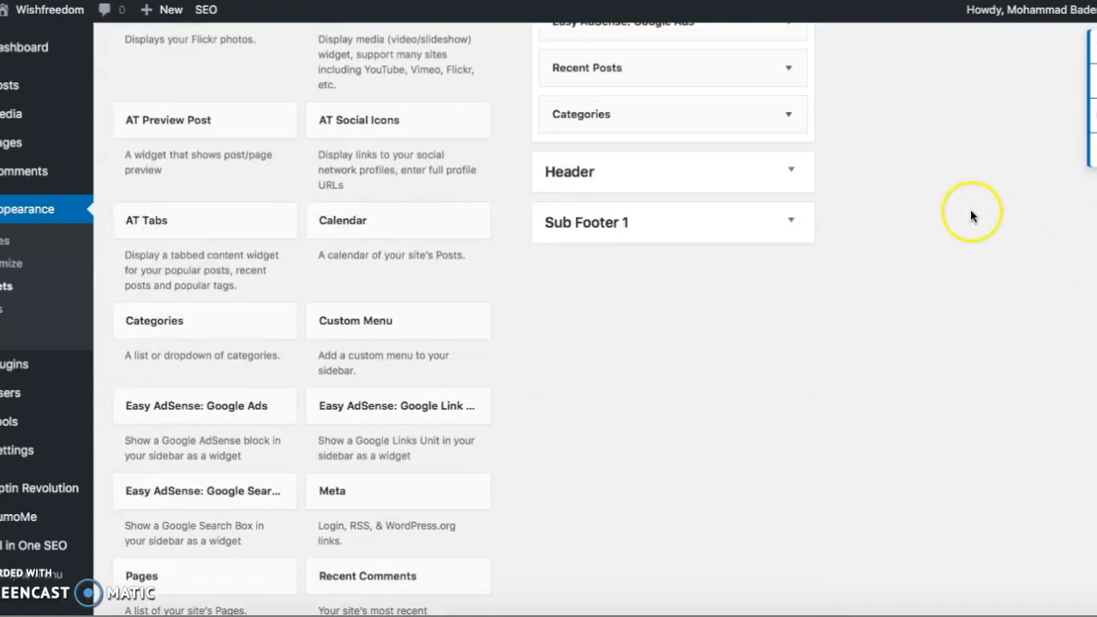
{"action": "mouse_move", "coordinate": [755, 311]}
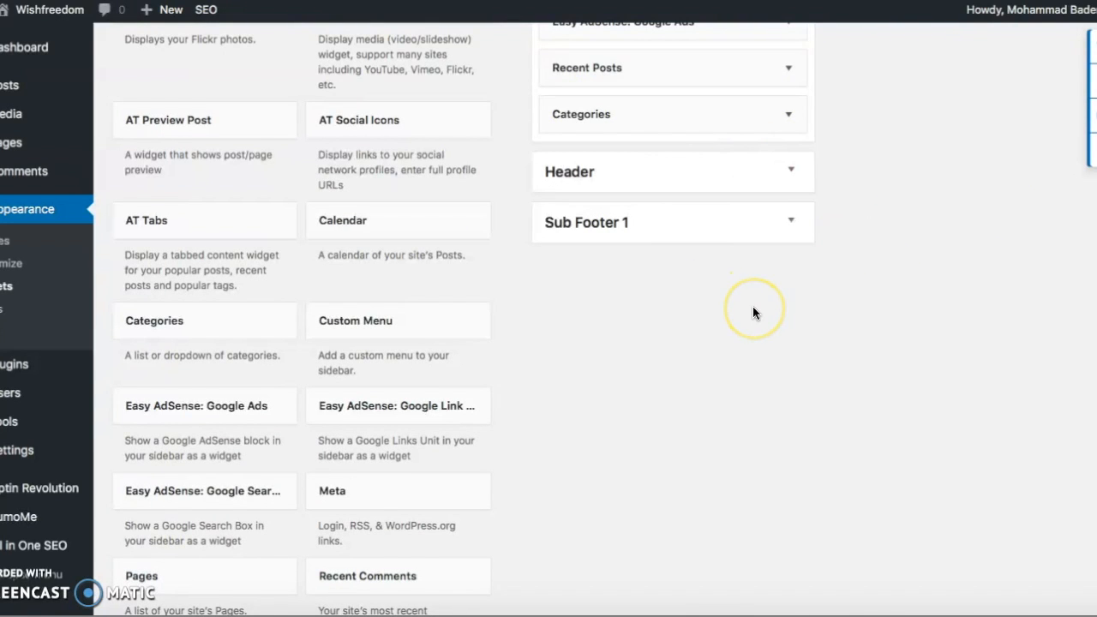
{"action": "mouse_move", "coordinate": [660, 589]}
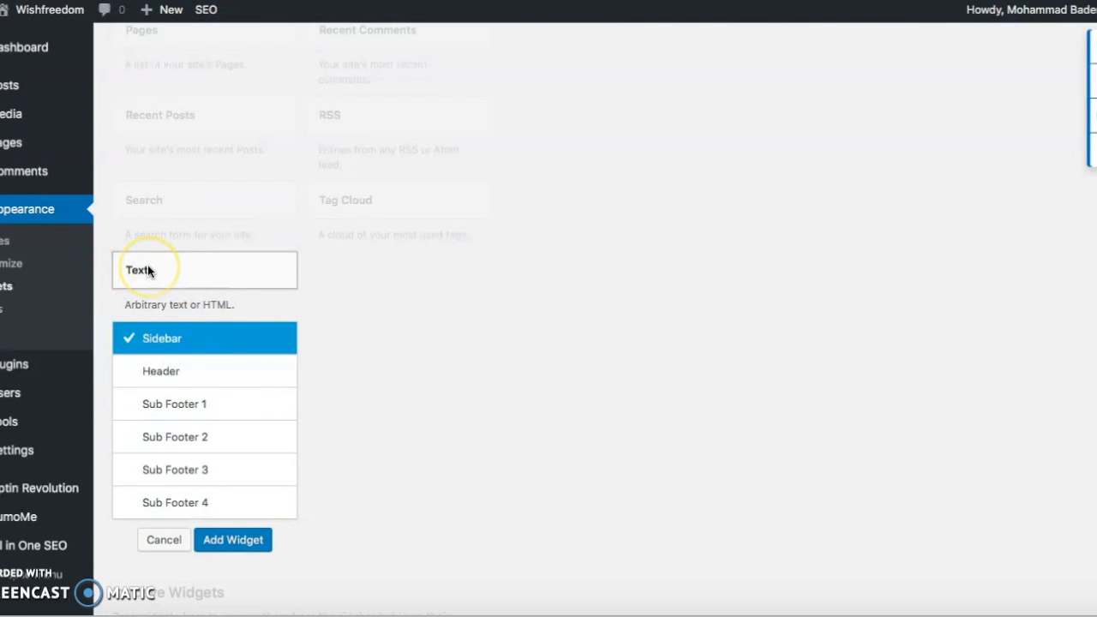
{"action": "mouse_move", "coordinate": [171, 390]}
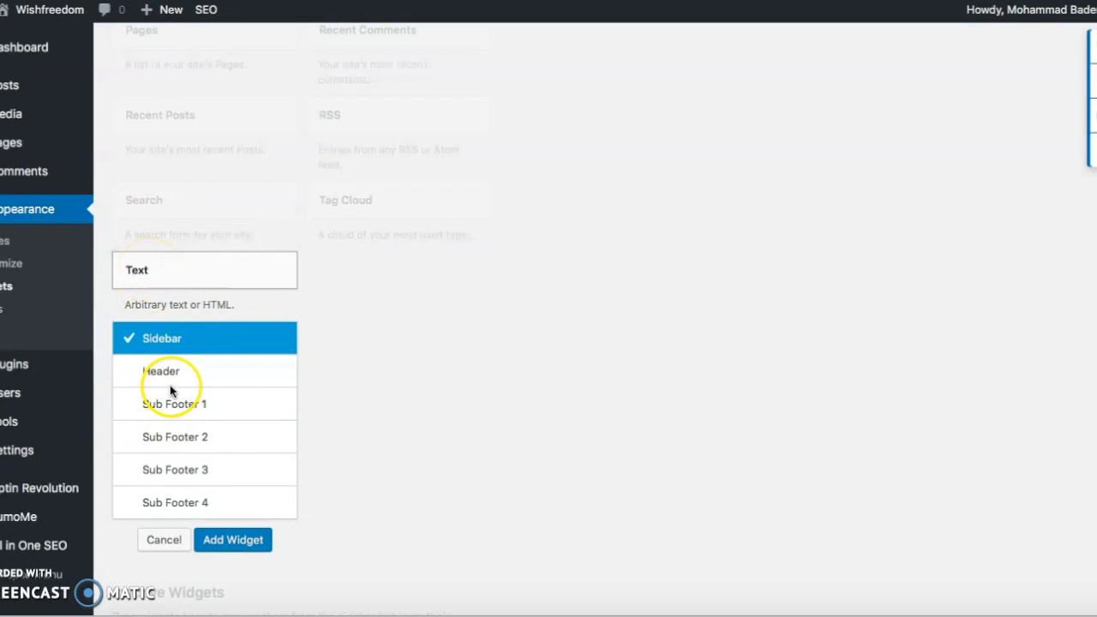
{"action": "mouse_move", "coordinate": [204, 469]}
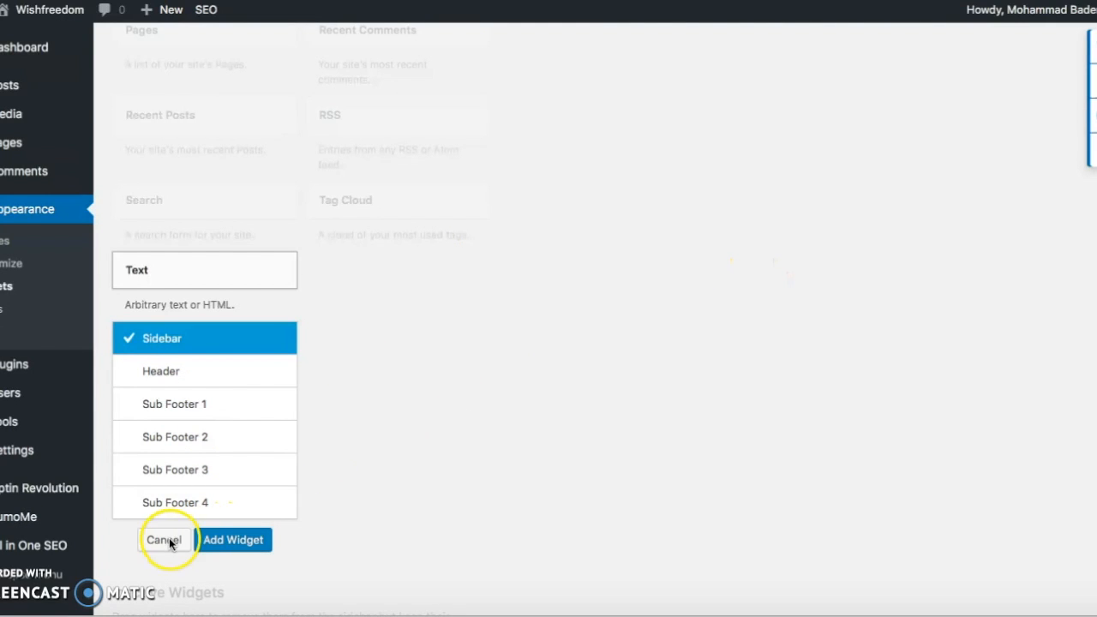
Step: Dismiss the Text widget chooser, expand Sub Footer 1 and open its Text widget form
{"action": "left_click", "coordinate": [163, 540]}
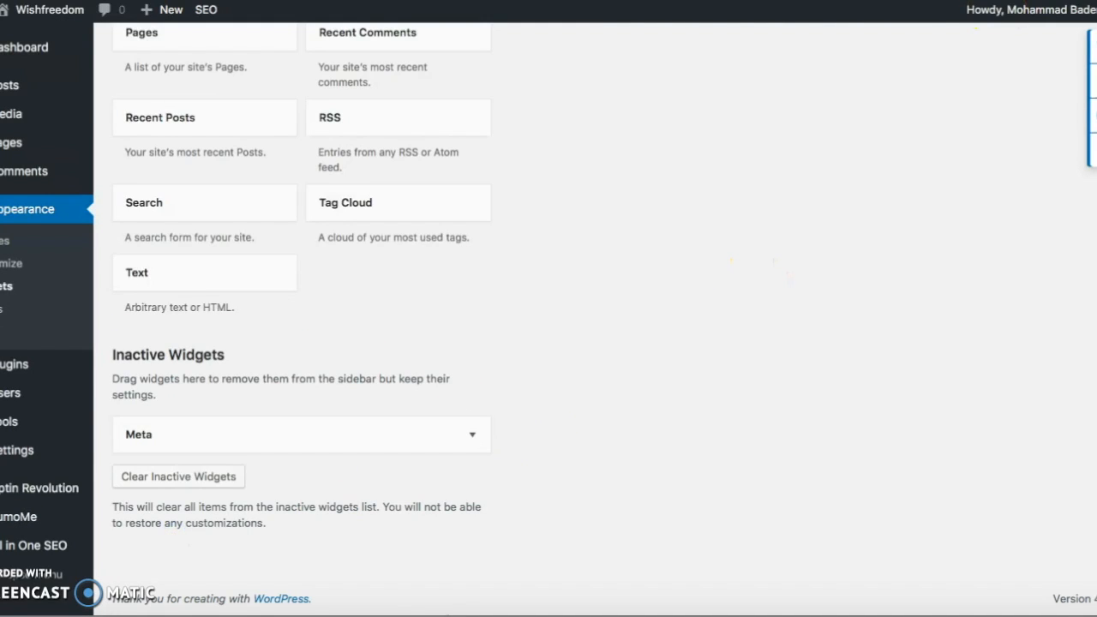
{"action": "scroll", "scroll_direction": "down", "scroll_amount": 3}
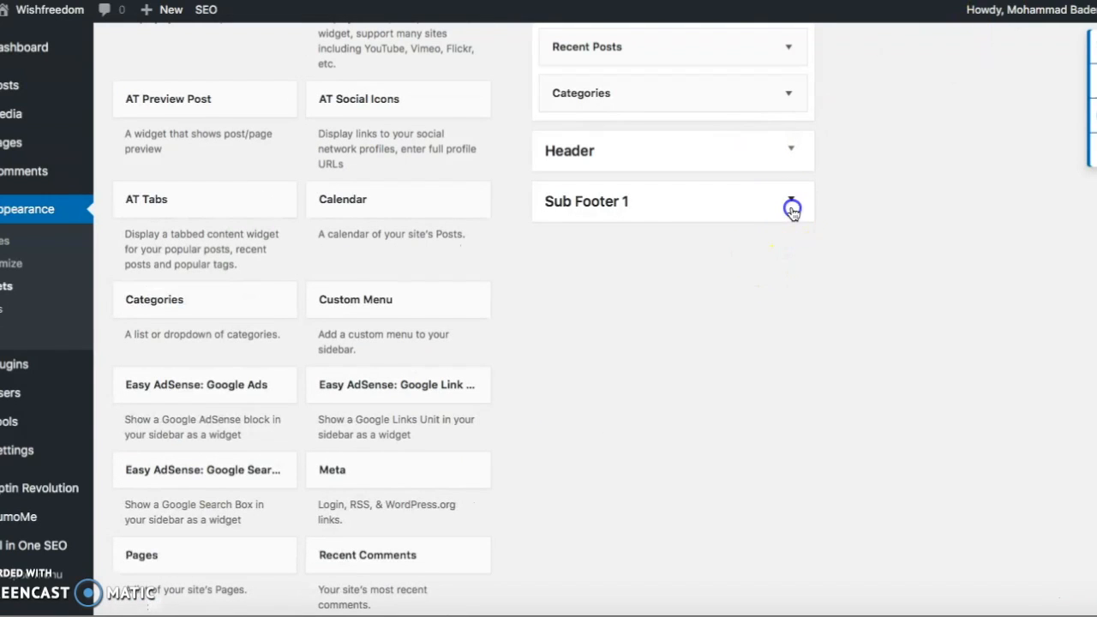
{"action": "left_click", "coordinate": [790, 201]}
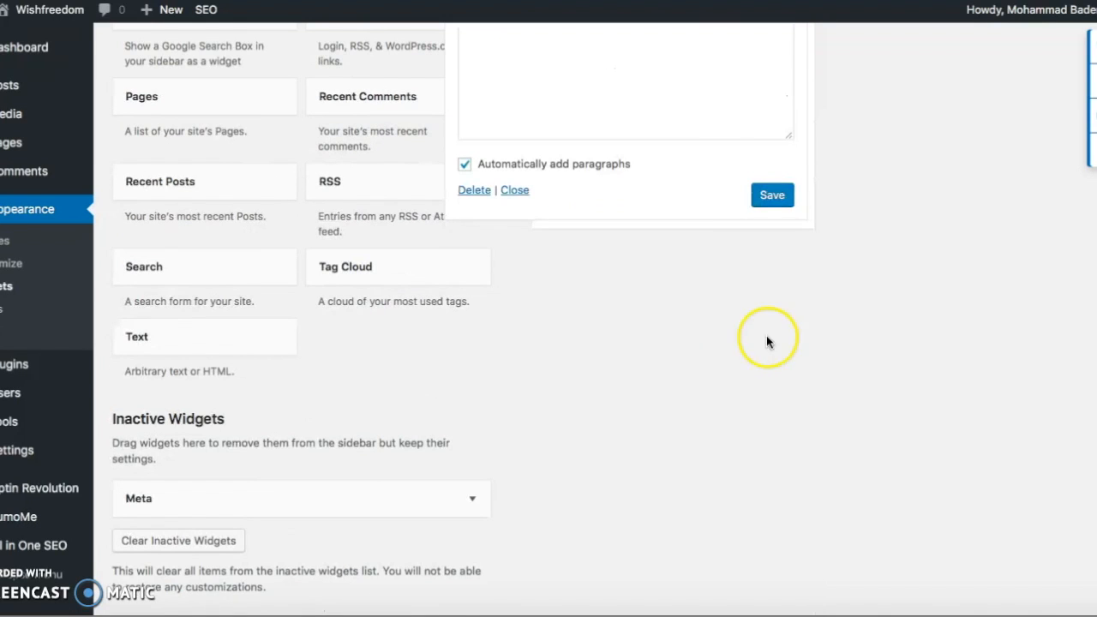
{"action": "left_click", "coordinate": [771, 194]}
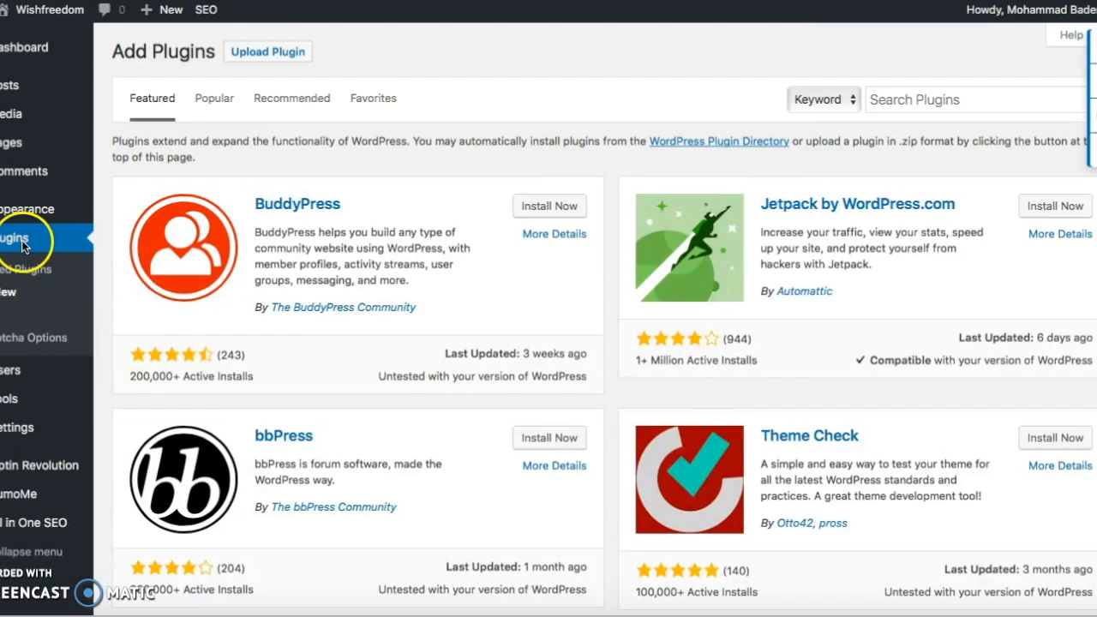
Step: Search the Add Plugins page for 'ads'
{"action": "type", "text": "ads"}
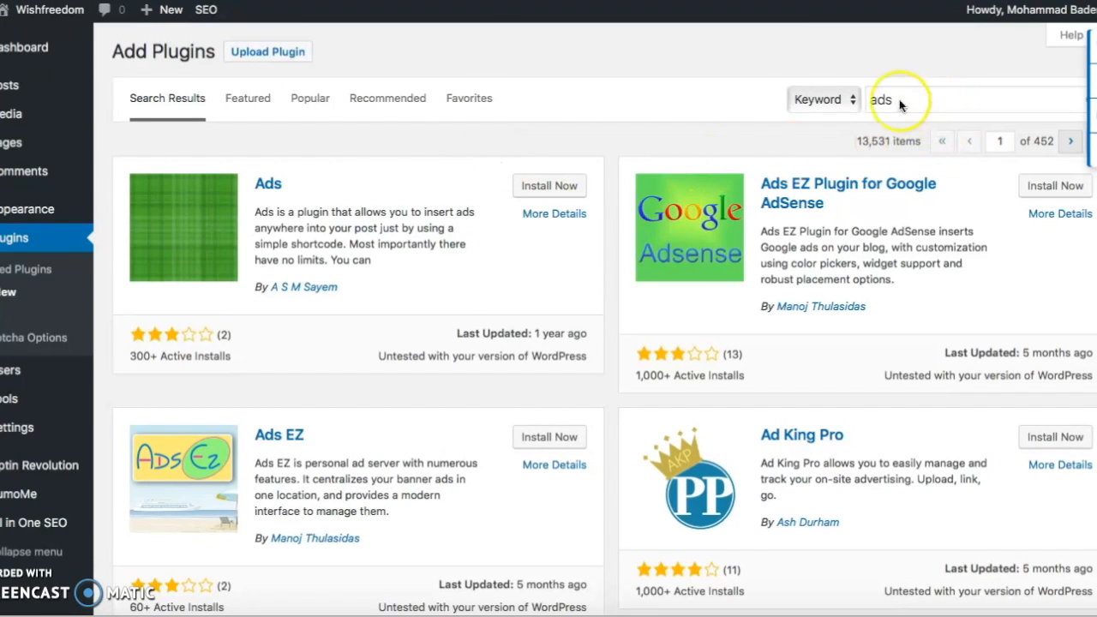
{"action": "mouse_move", "coordinate": [641, 233]}
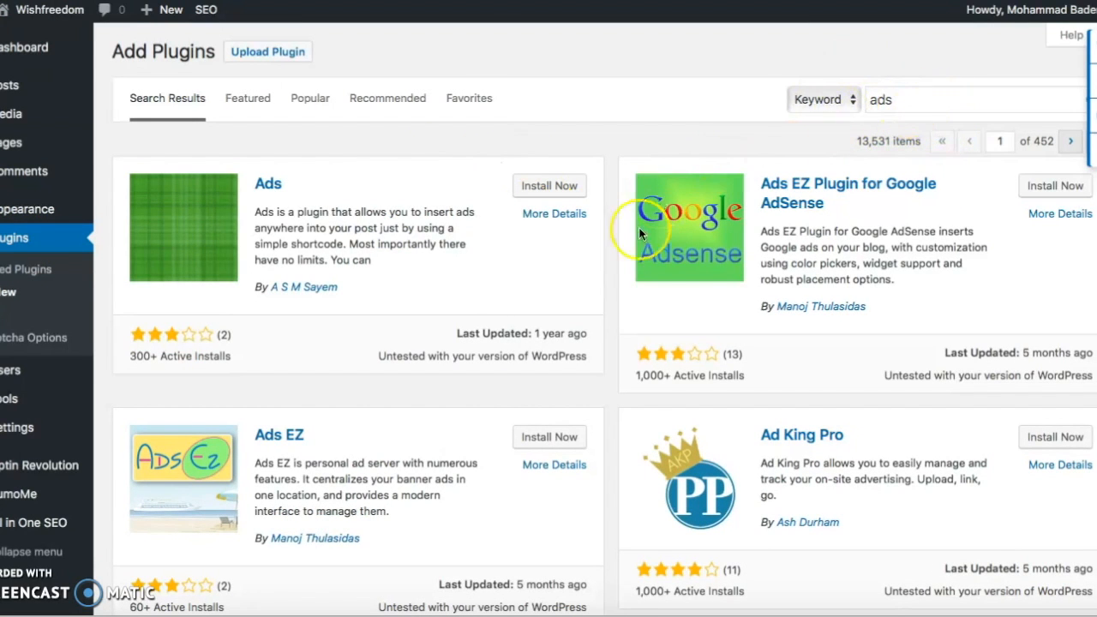
{"action": "mouse_move", "coordinate": [139, 349]}
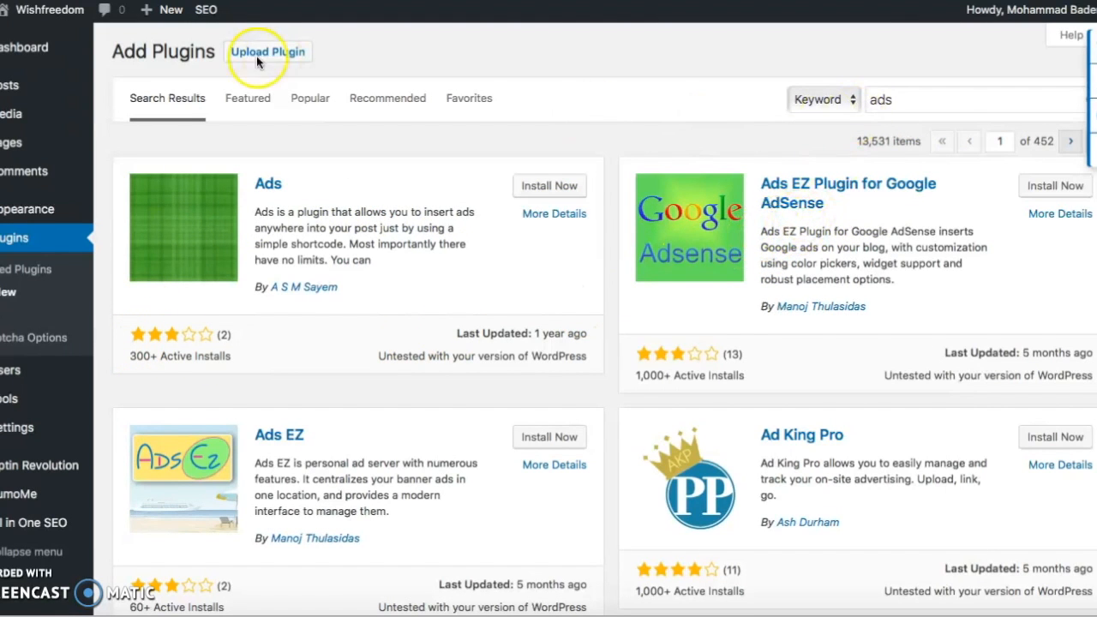
{"action": "mouse_move", "coordinate": [130, 284]}
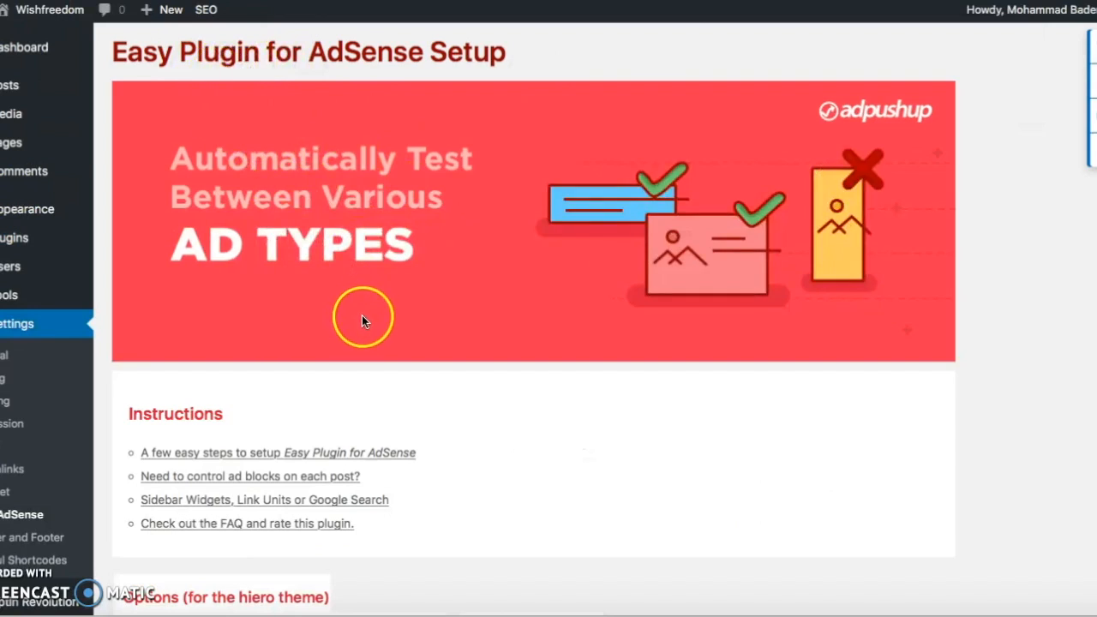
Step: Scroll through Easy Plugin for AdSense settings, reviewing the AdSense Widget Text box and Save Changes
{"action": "scroll", "scroll_direction": "down", "scroll_amount": 3}
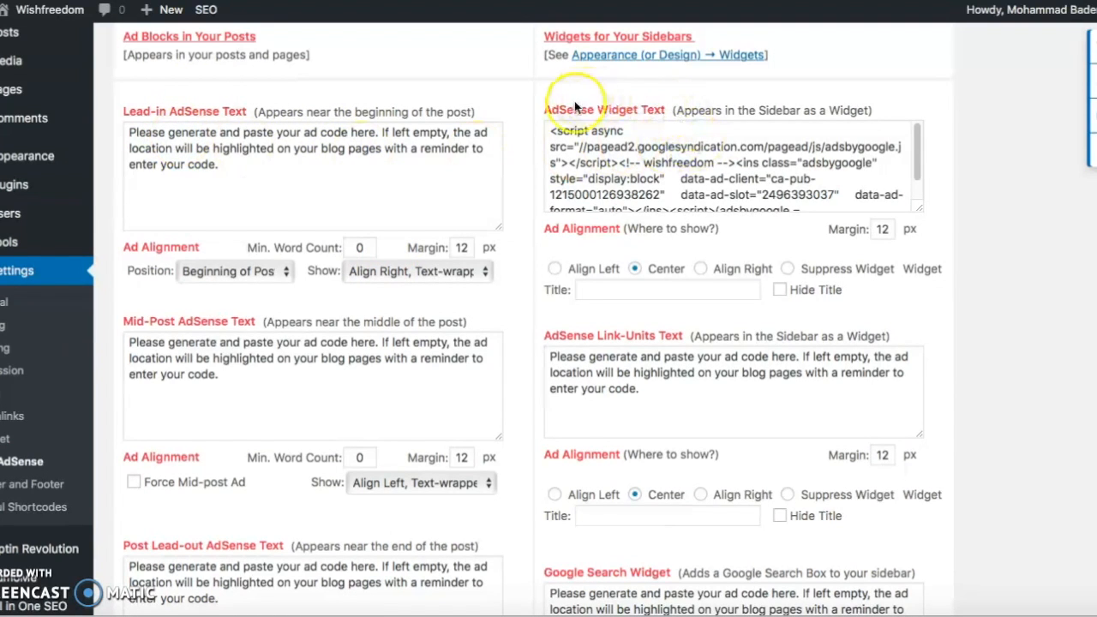
{"action": "mouse_move", "coordinate": [695, 355]}
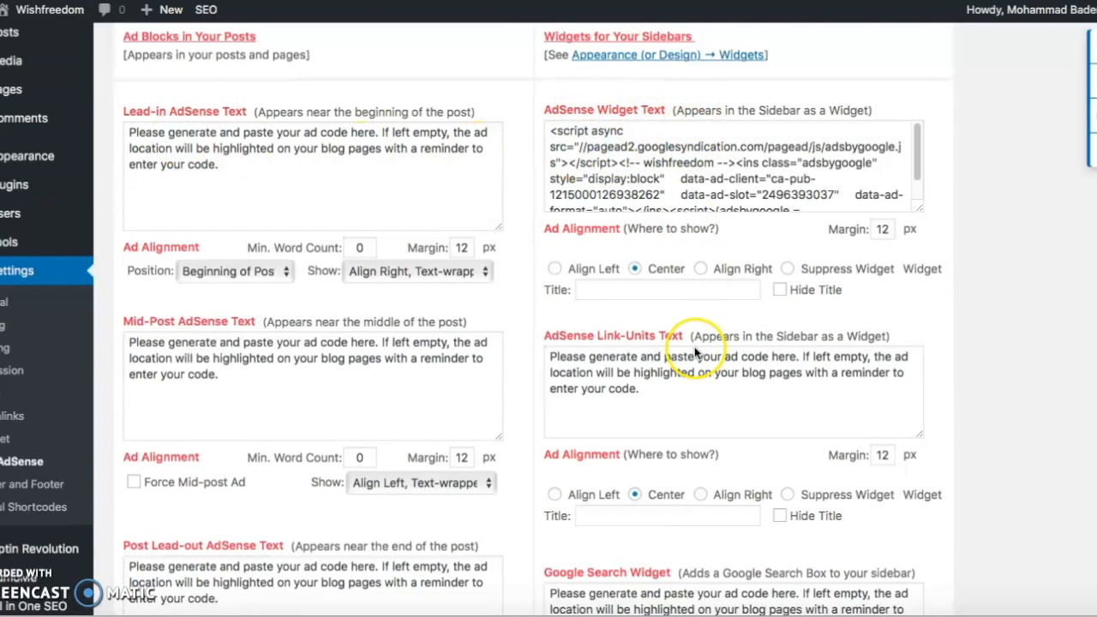
{"action": "scroll", "scroll_direction": "down", "scroll_amount": 3}
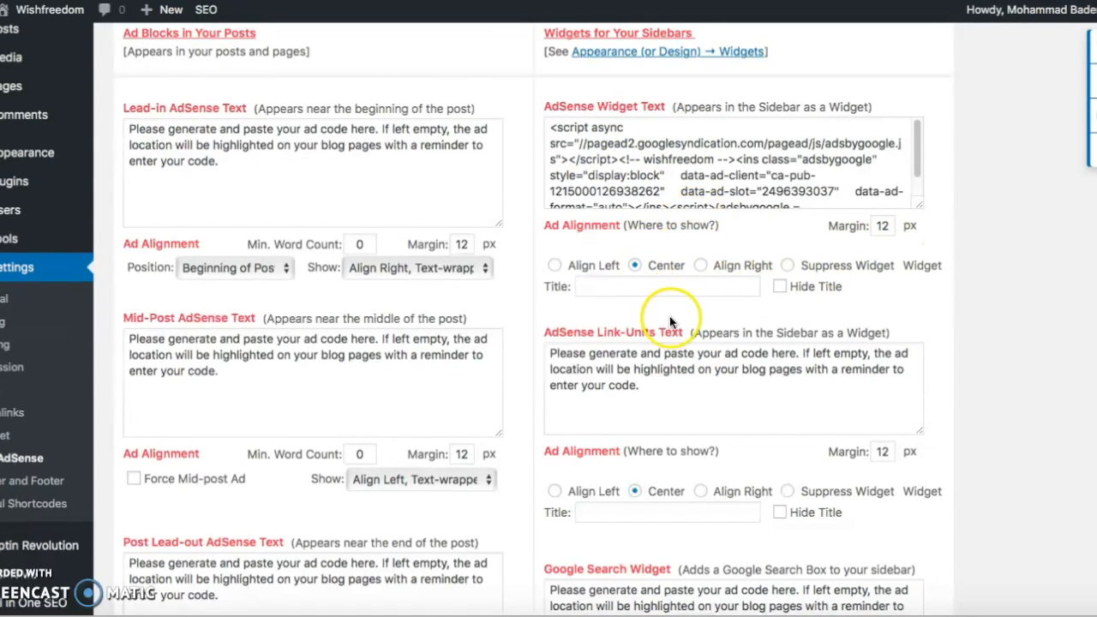
{"action": "scroll", "scroll_direction": "down", "scroll_amount": 3}
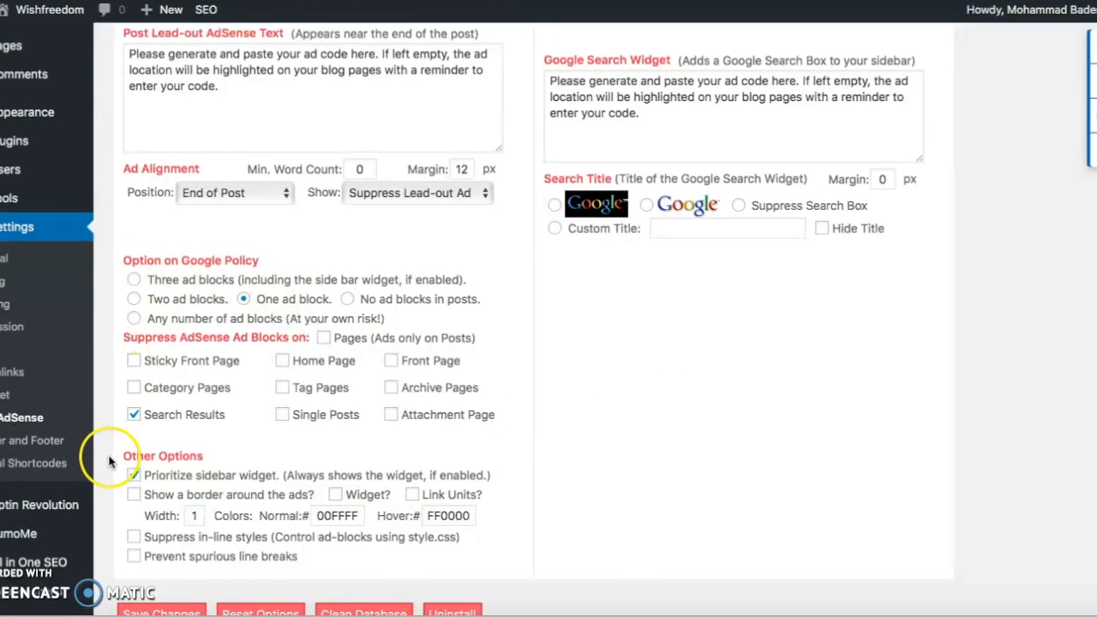
{"action": "scroll", "scroll_direction": "down", "scroll_amount": 3}
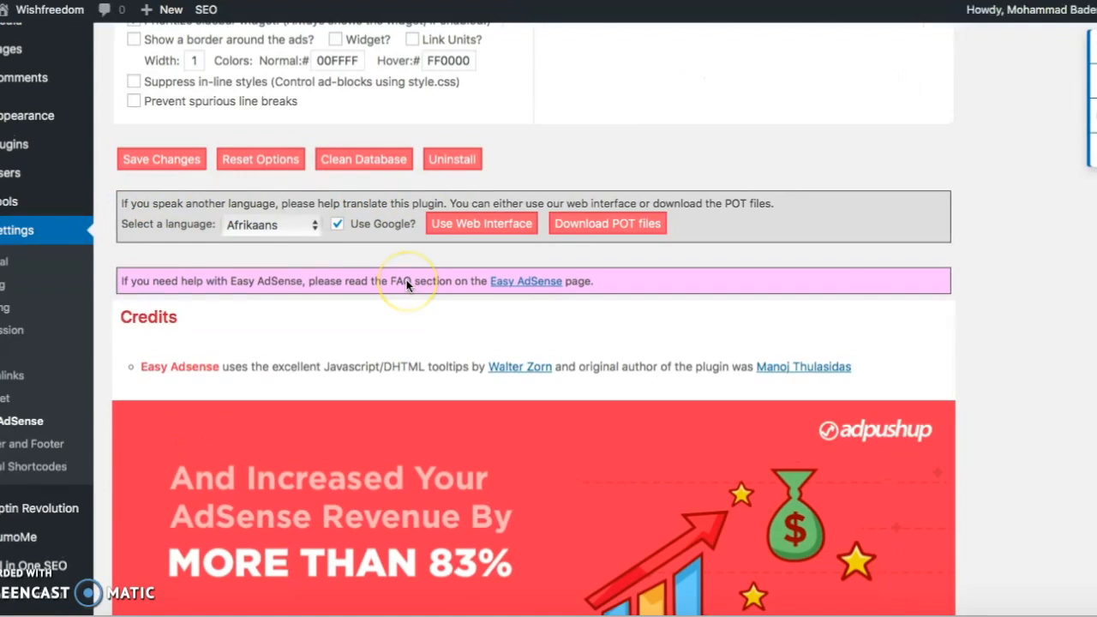
{"action": "scroll", "scroll_direction": "up", "scroll_amount": 3}
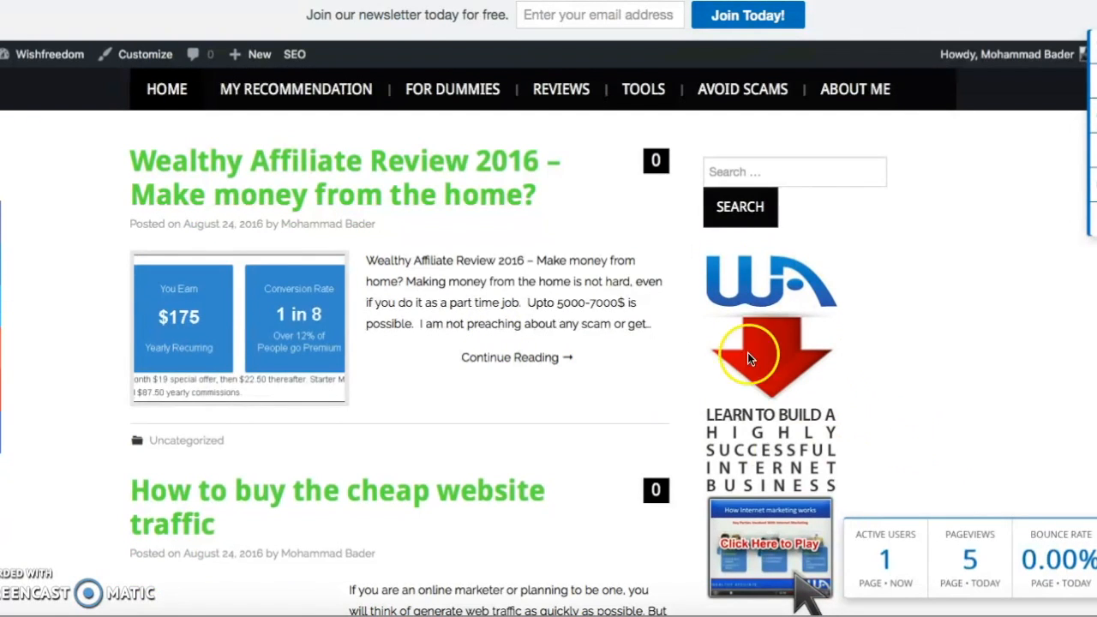
Step: Scroll the live site to view the Wealthy Affiliate banners and Sponsored Links in the sidebar
{"action": "scroll", "scroll_direction": "down", "scroll_amount": 3}
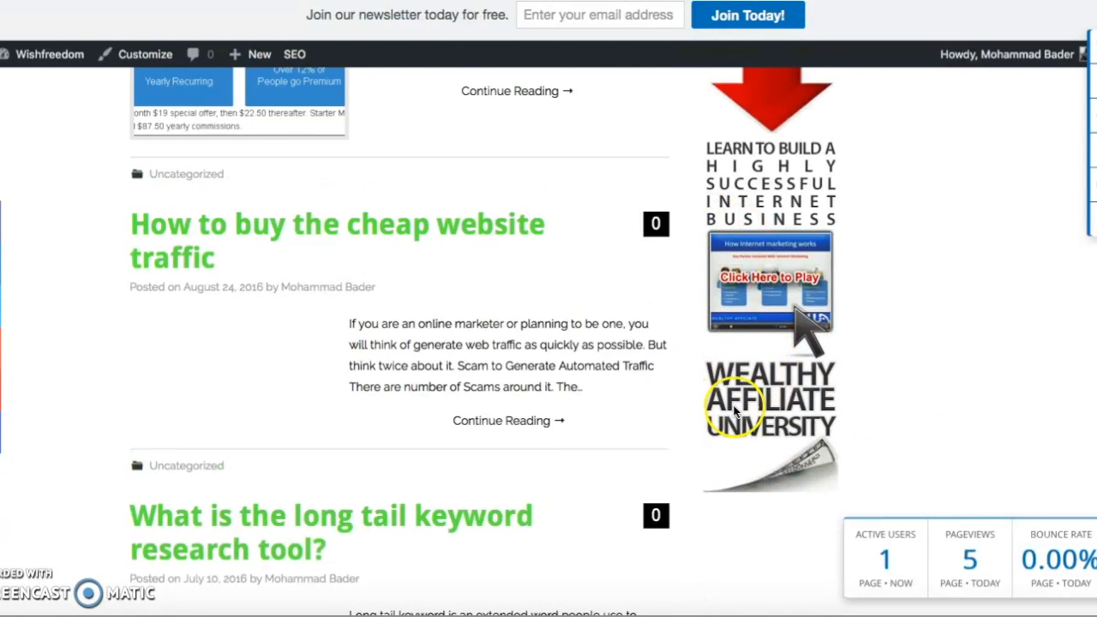
{"action": "scroll", "scroll_direction": "down", "scroll_amount": 3}
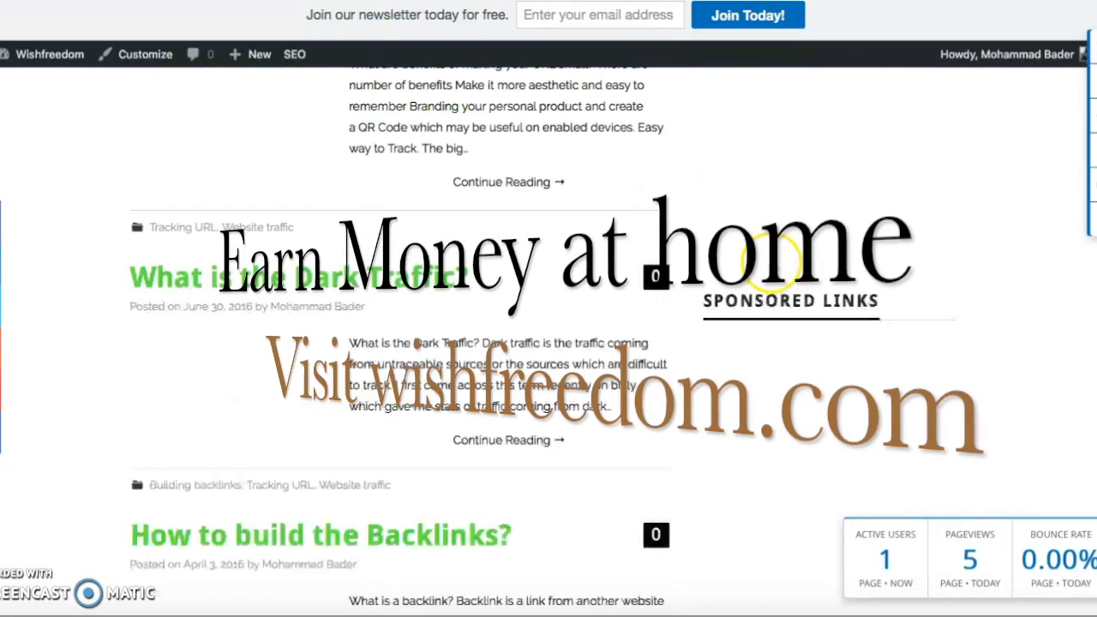
{"action": "scroll", "scroll_direction": "down", "scroll_amount": 3}
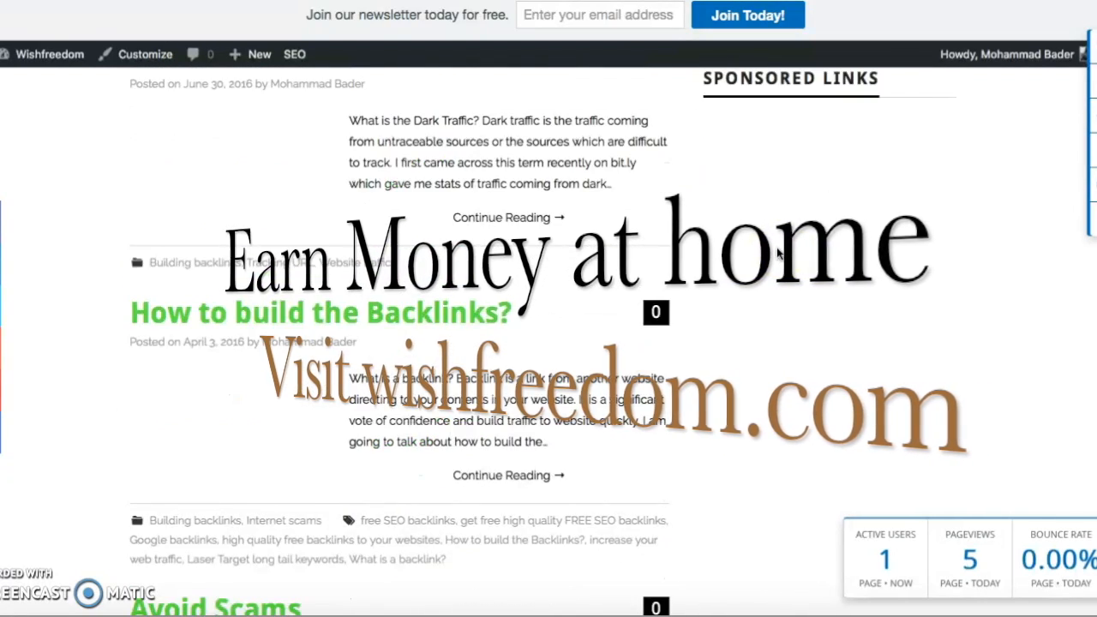